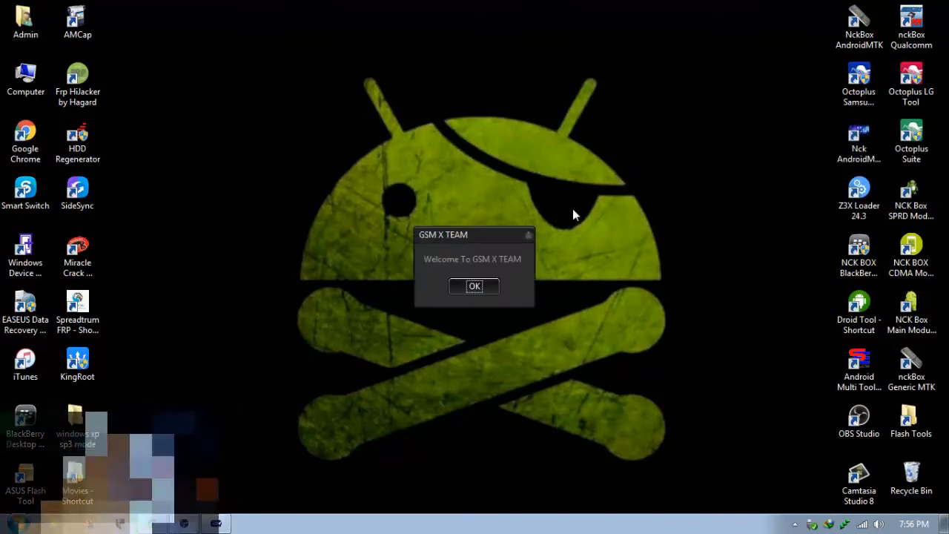
Step: Dismiss the GSM X TEAM welcome message so NCK Dongle AndroidMTK opens
left_click(474, 287)
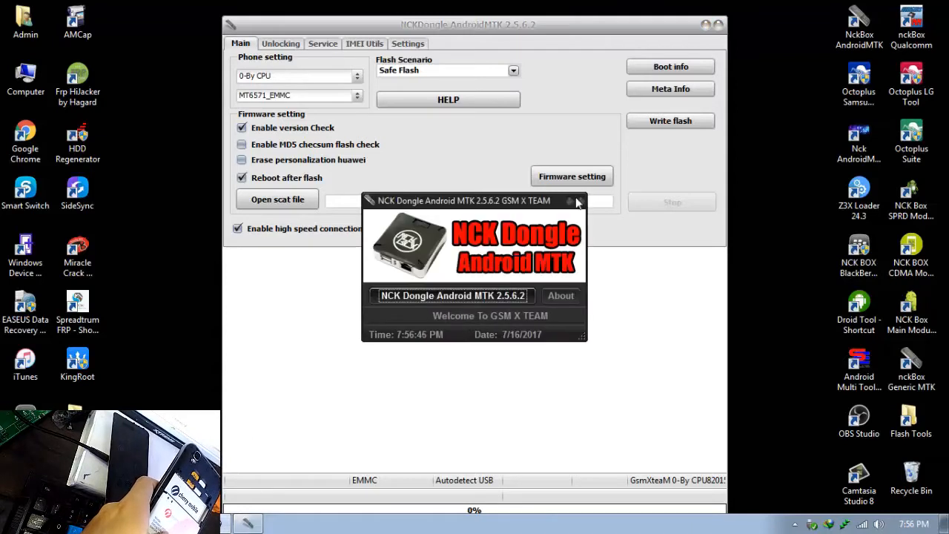
Step: Read the MT6580 phone's boot info (Samsung eMMC, 7.290 GB) and open the Service tab
left_click(577, 201)
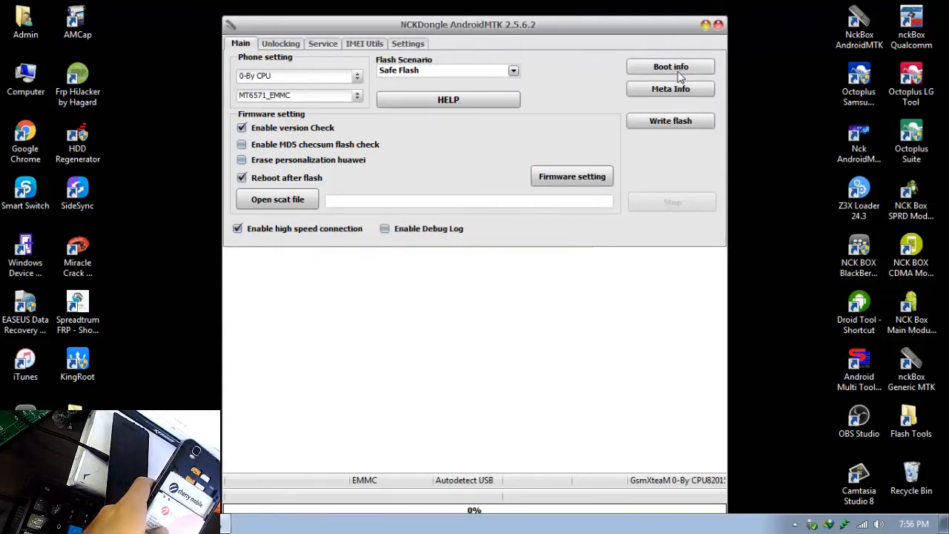
left_click(669, 66)
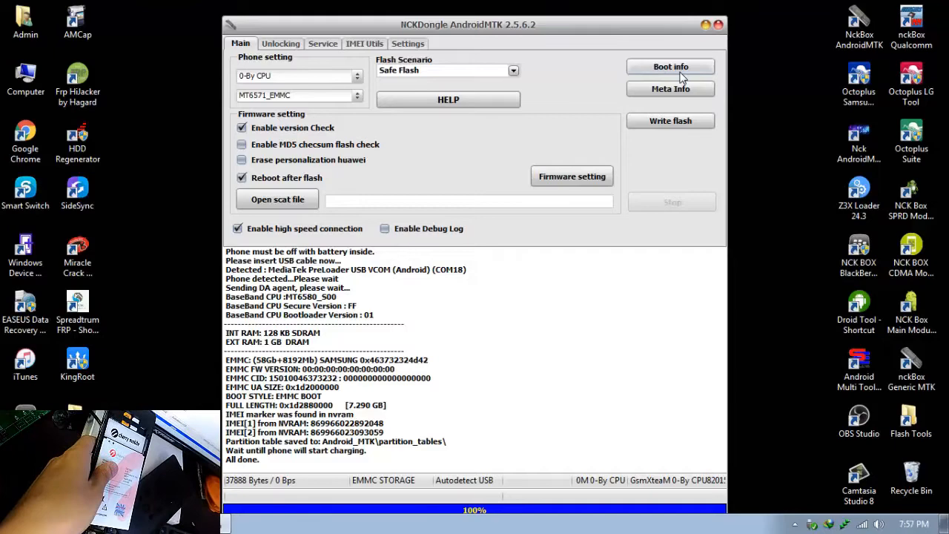
left_click(323, 43)
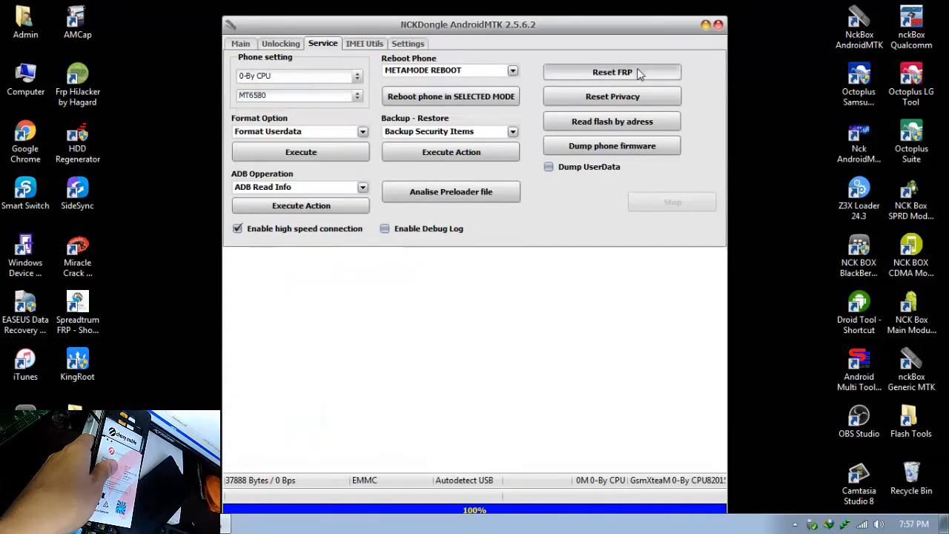
Step: Run Reset FRP on the MT6580 phone until the log shows FRP Reset Done
left_click(612, 72)
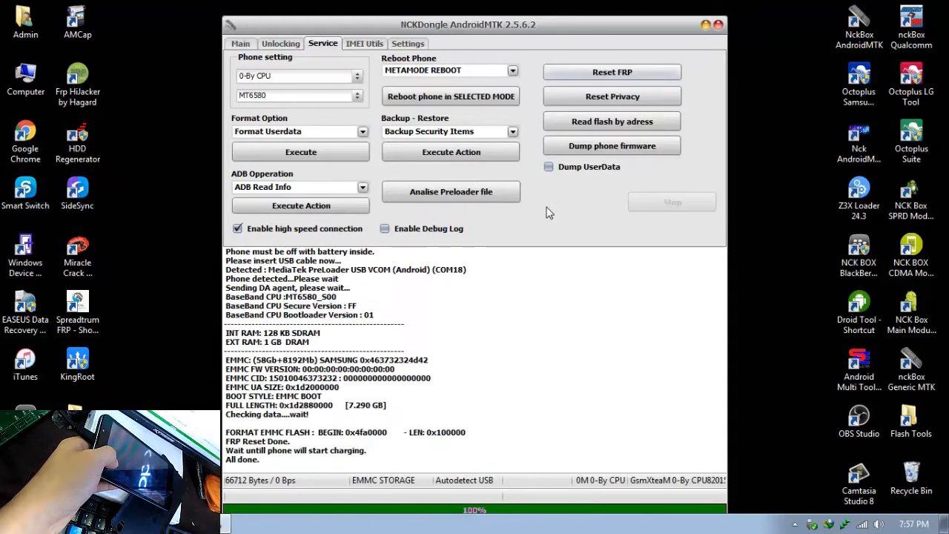
mouse_move(515, 351)
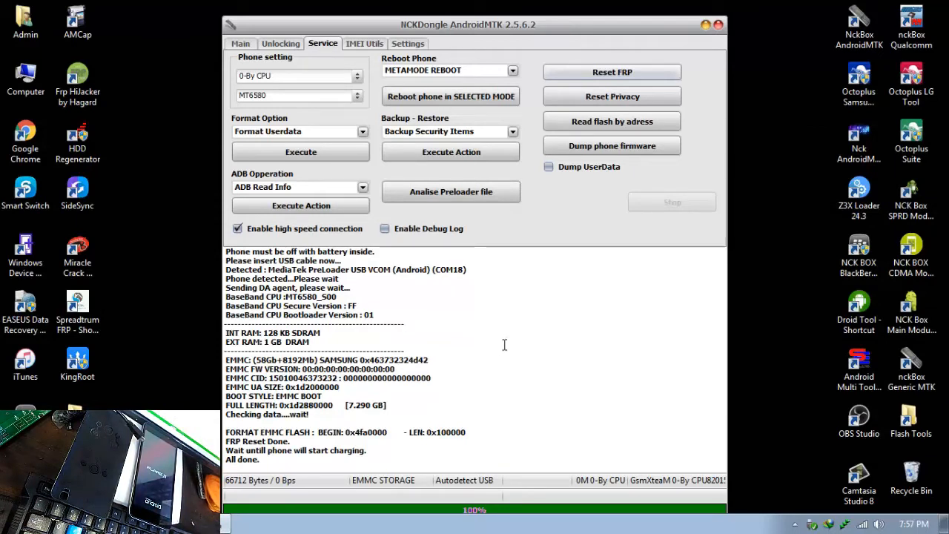
mouse_move(508, 338)
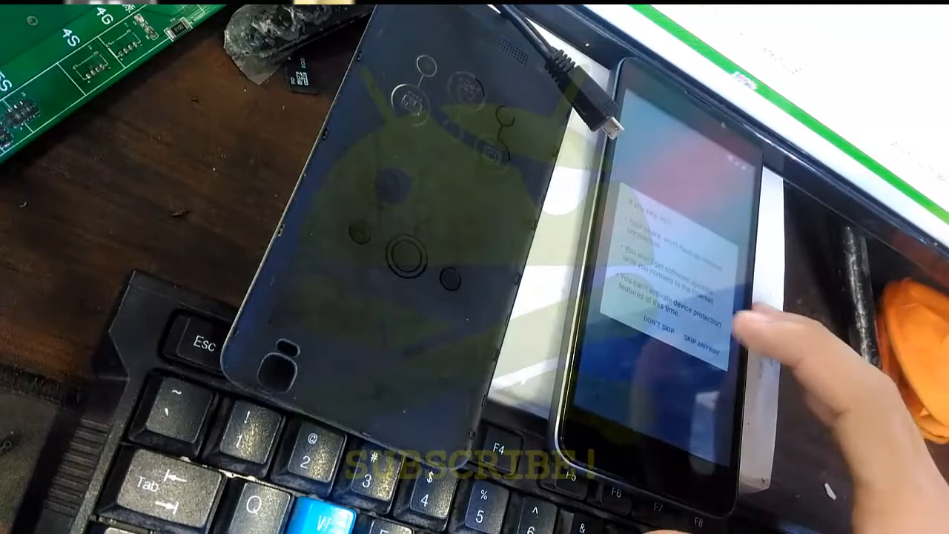
Step: Skip Wi-Fi anyway and continue past the Name screen to Protect your phone
left_click(703, 350)
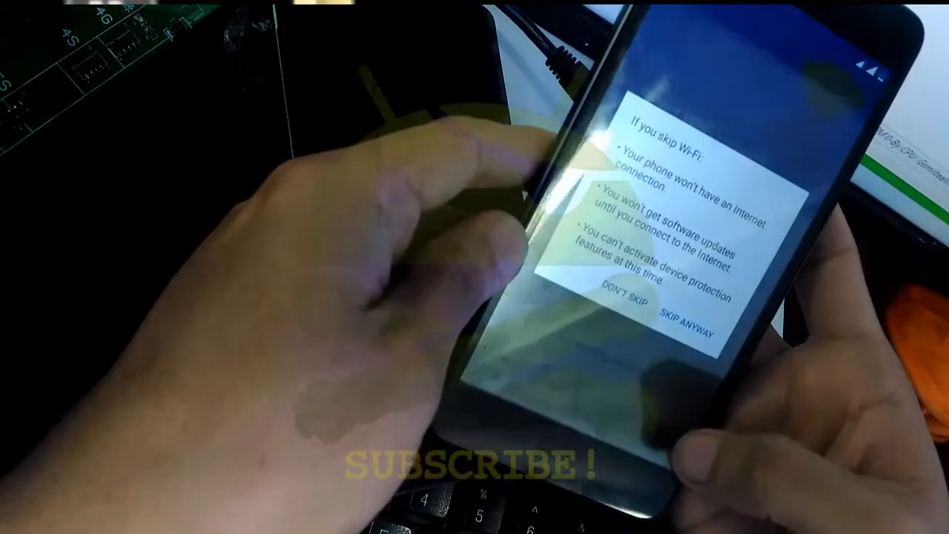
left_click(686, 324)
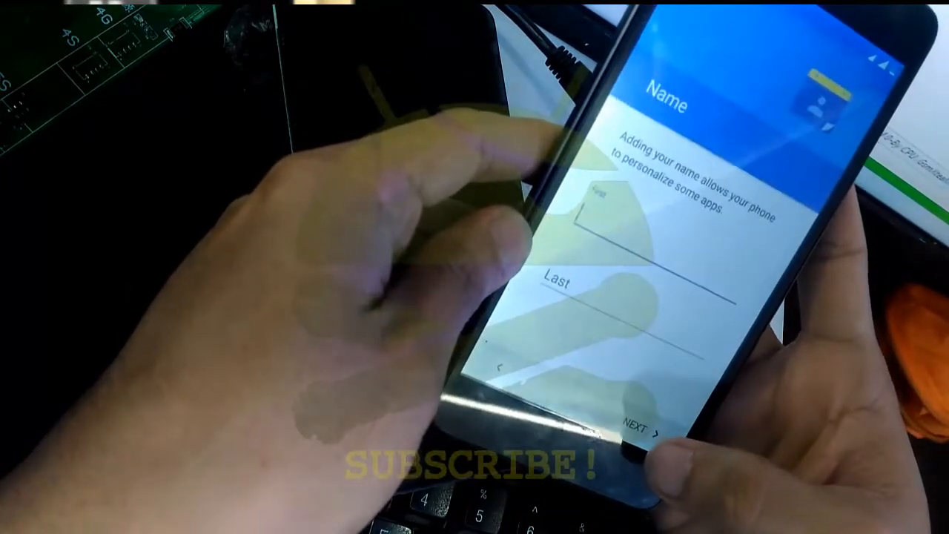
left_click(641, 412)
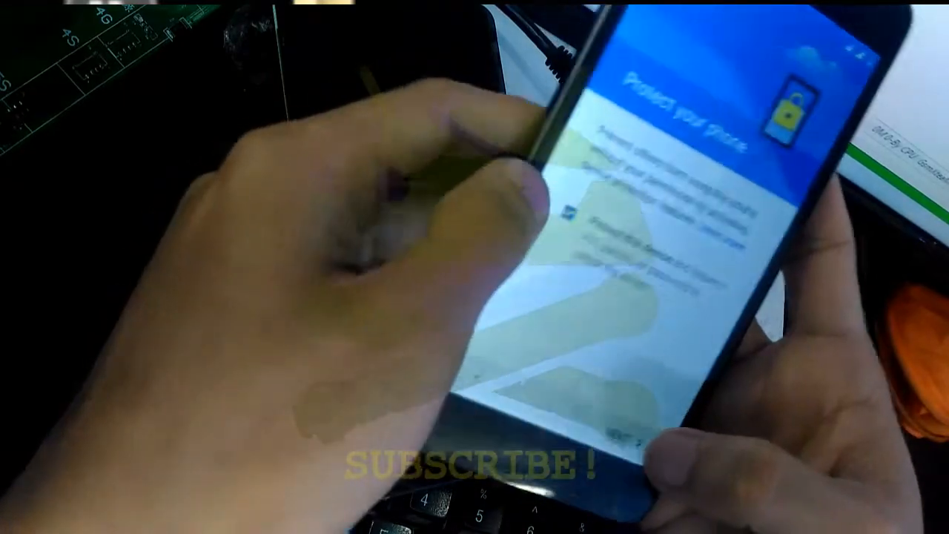